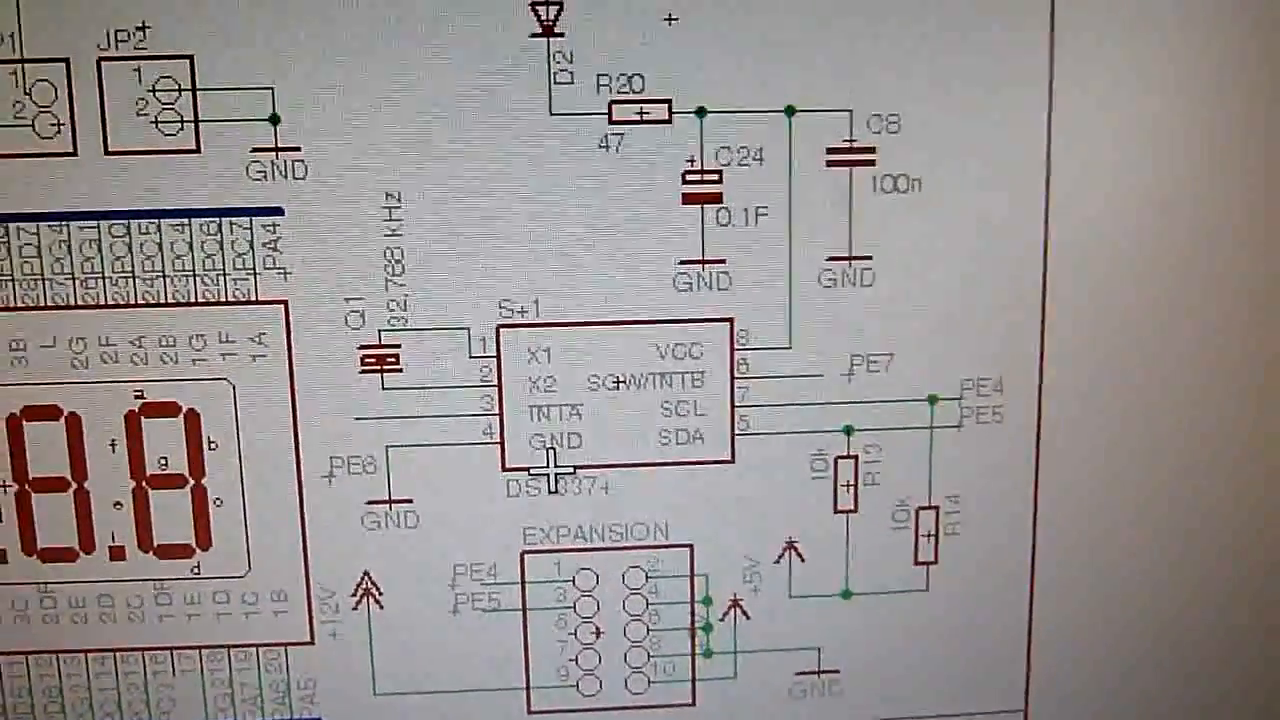
pyautogui.scroll(-3)
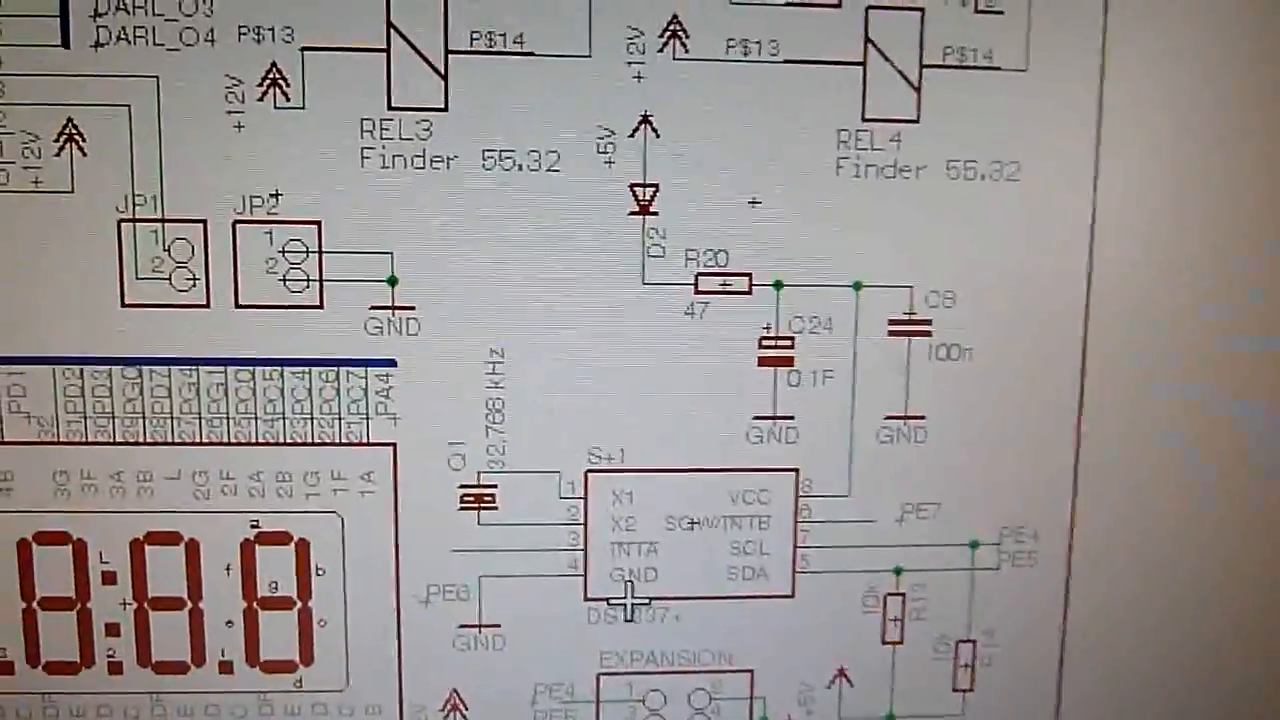